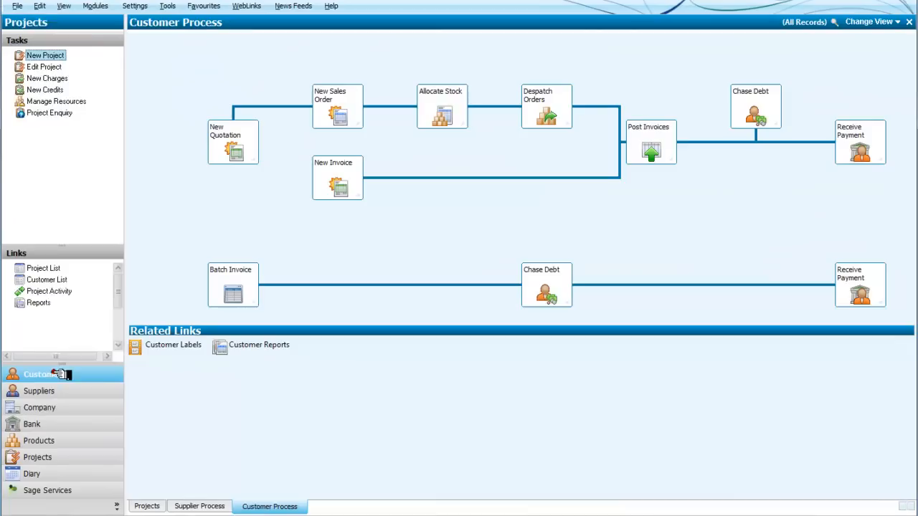
Go to the Customers process and start a batch customer invoice.
click(36, 373)
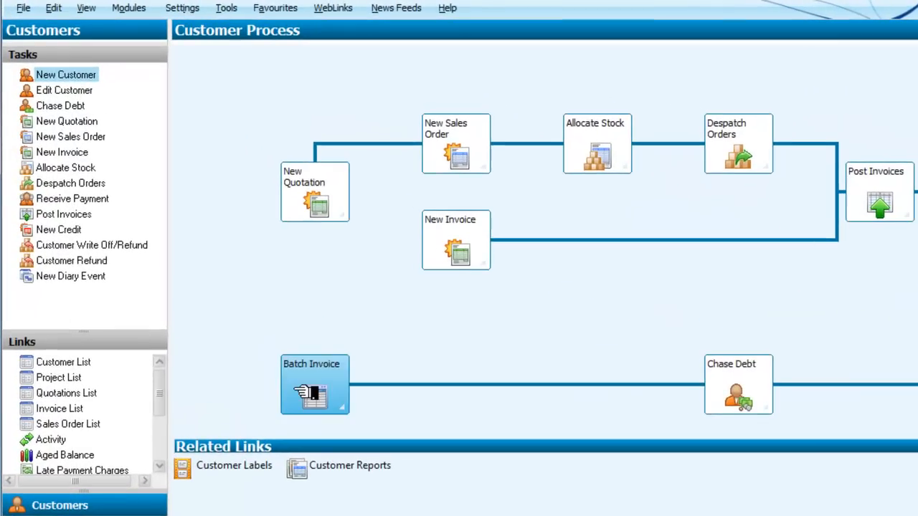
click(314, 384)
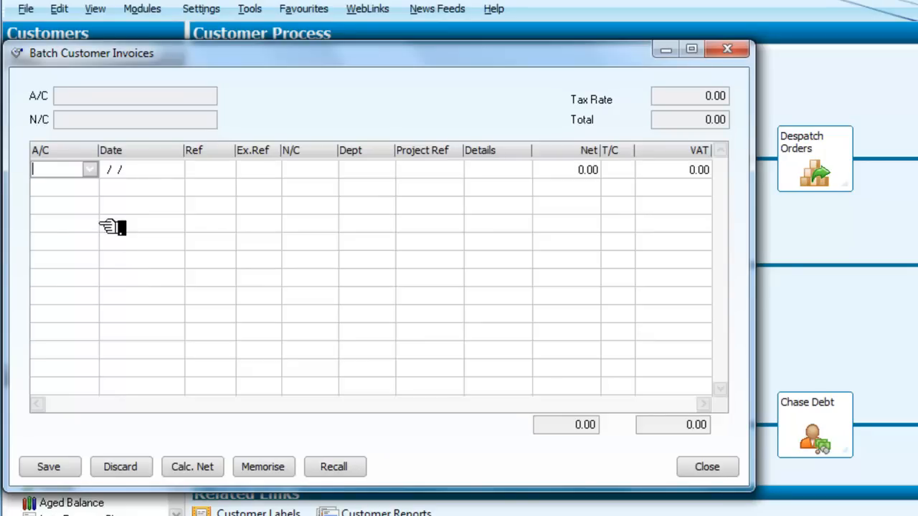
Pick customer GARDE001 (Gardens 4 U) with reference 1232 and extra reference 1, moving on to Project Ref.
click(89, 169)
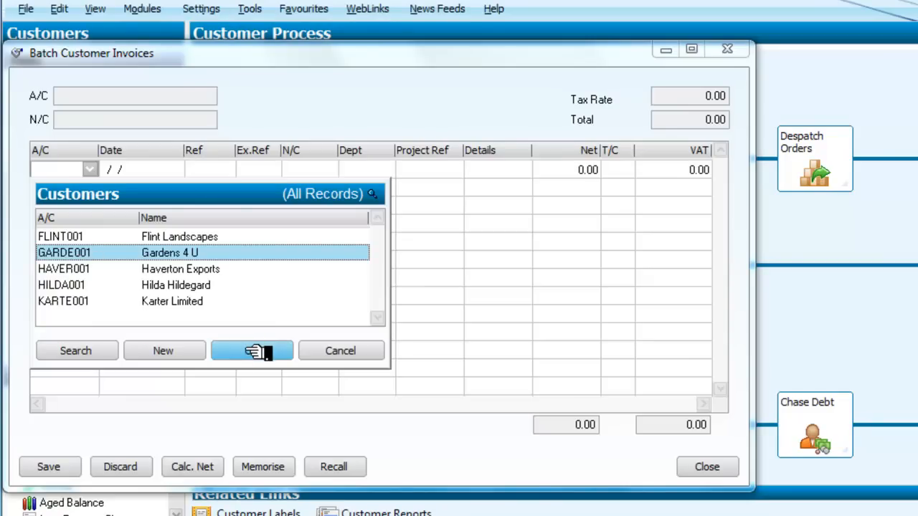
click(253, 349)
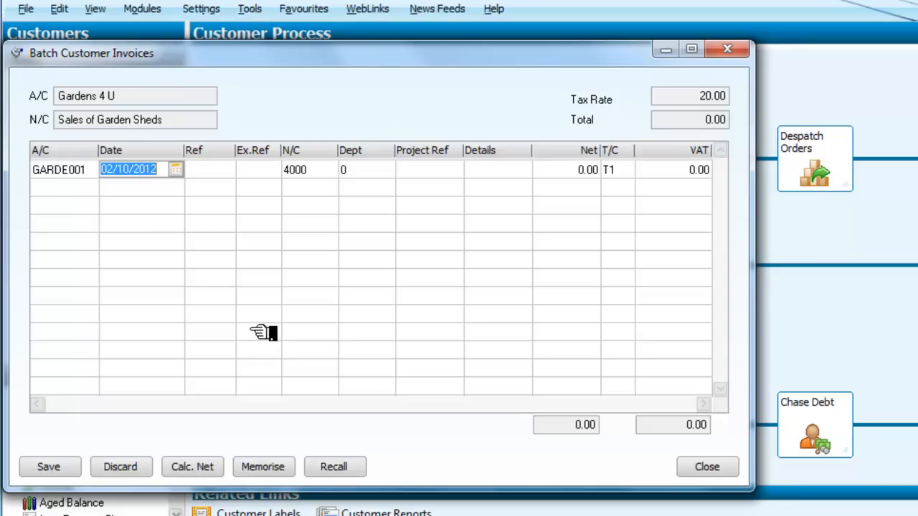
mouse_move(225, 221)
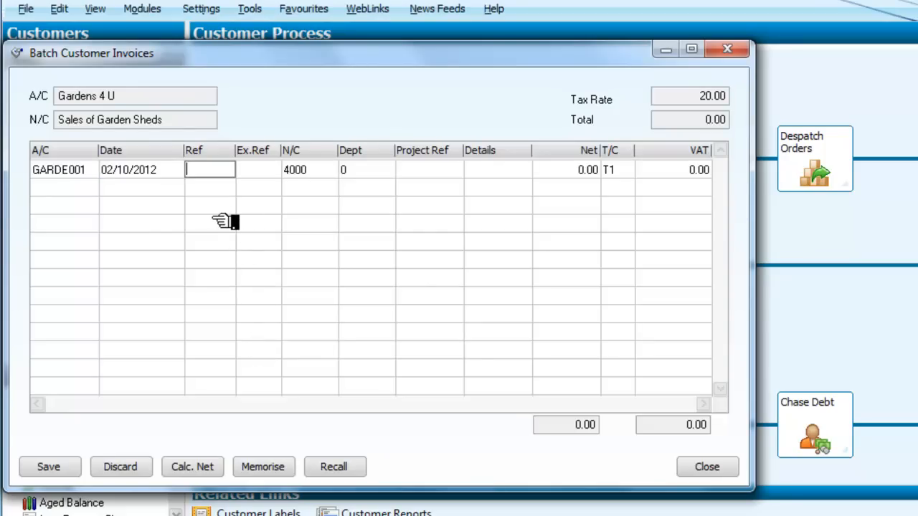
text(1232)
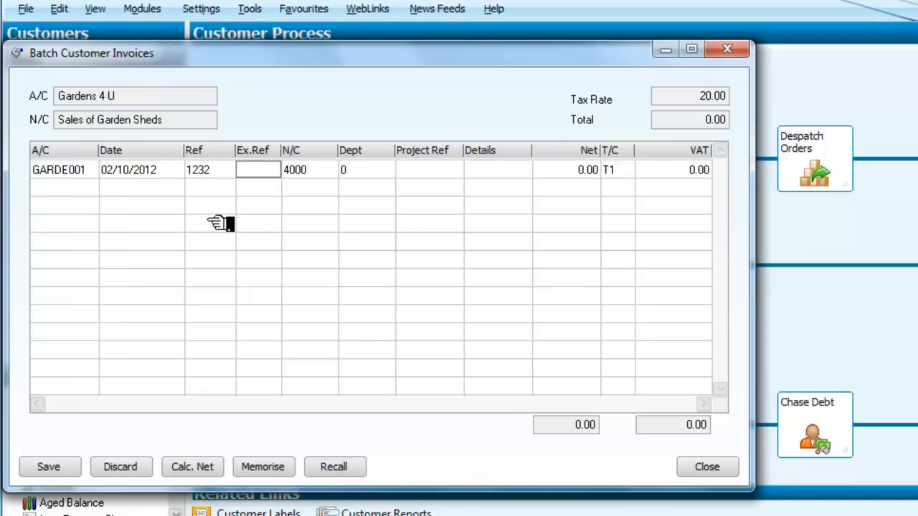
text(1)
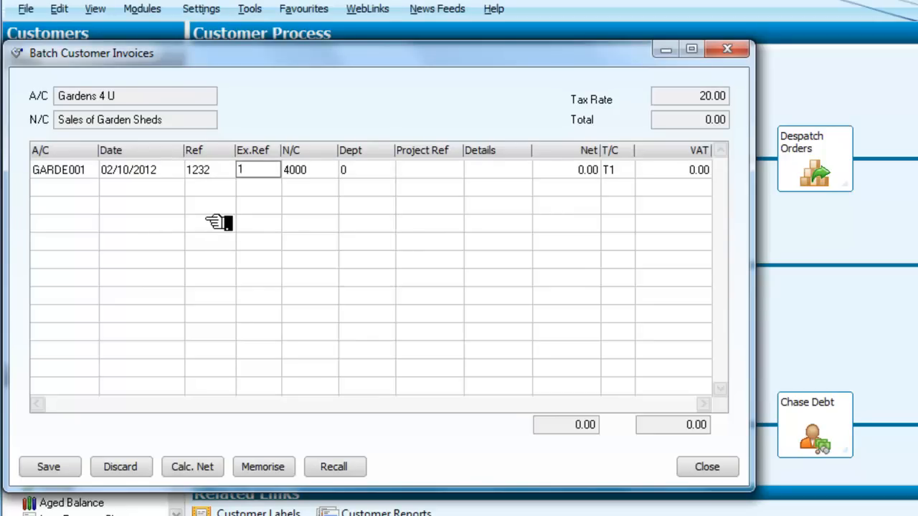
click(361, 169)
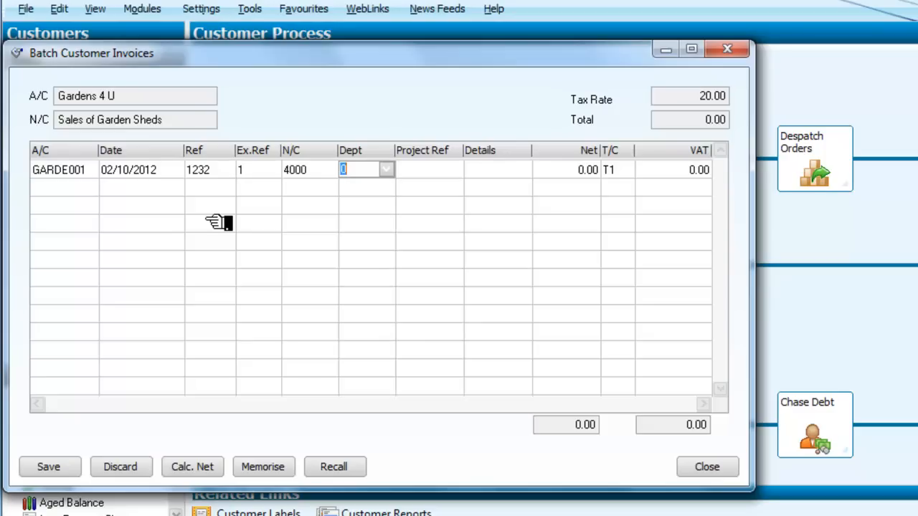
click(429, 169)
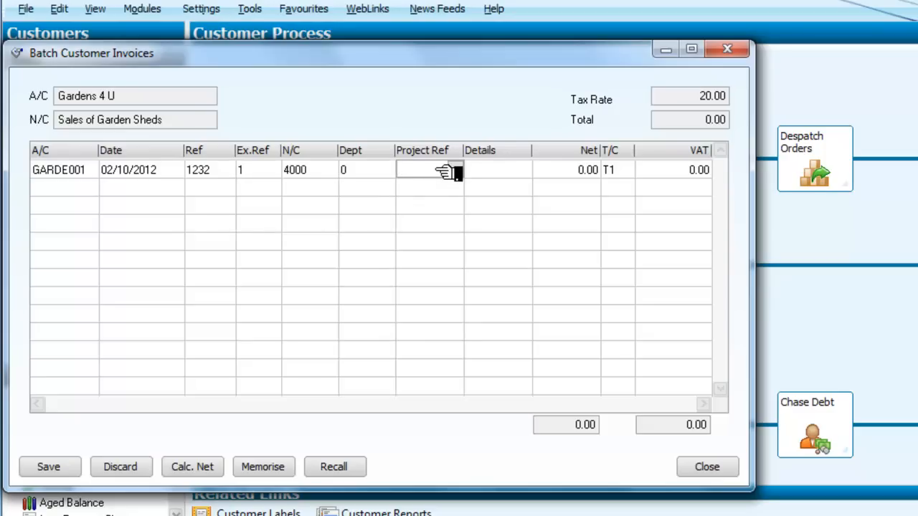
Assign project BARROWGRANGE with details 'Timber Oak' and net 400.00, giving VAT 80.00 and total 480.00.
click(452, 169)
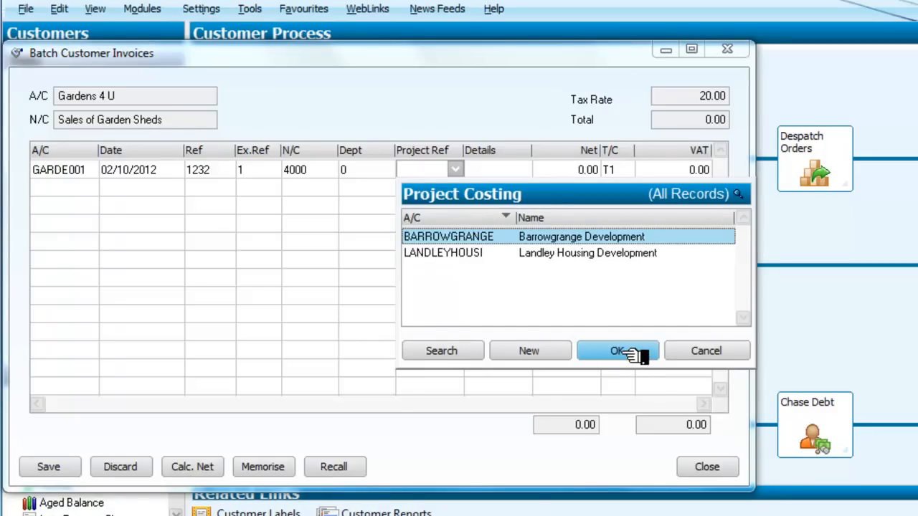
click(617, 350)
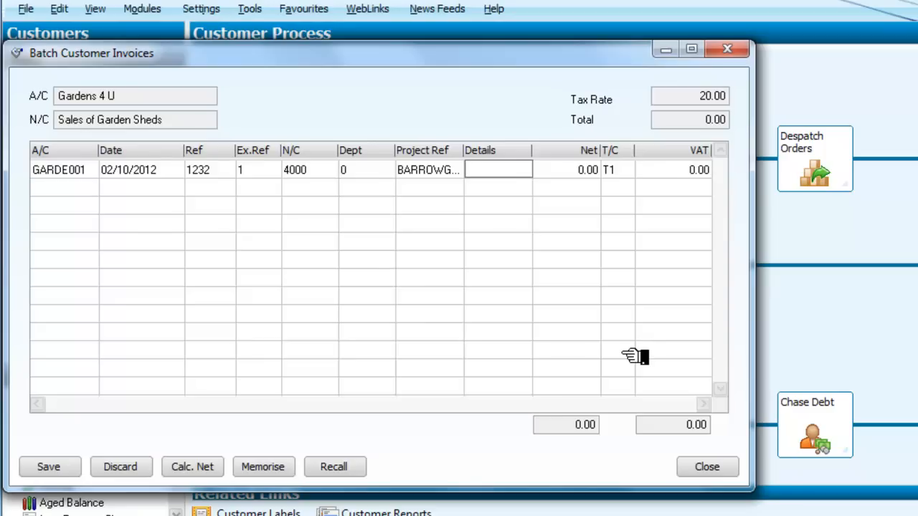
text(Timber)
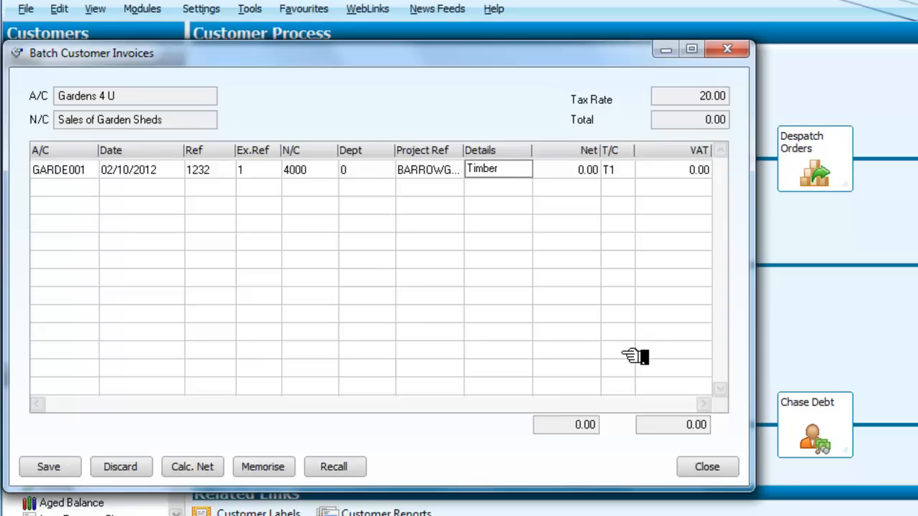
text(Oak)
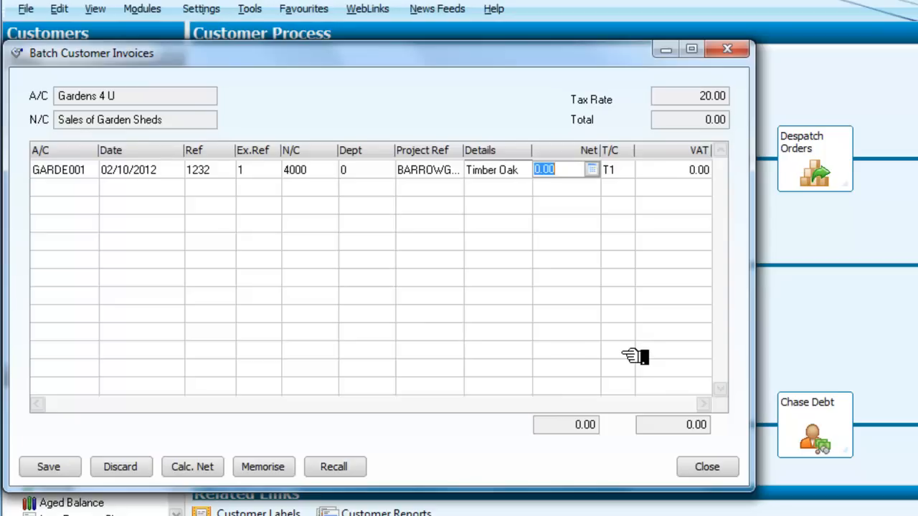
text(40)
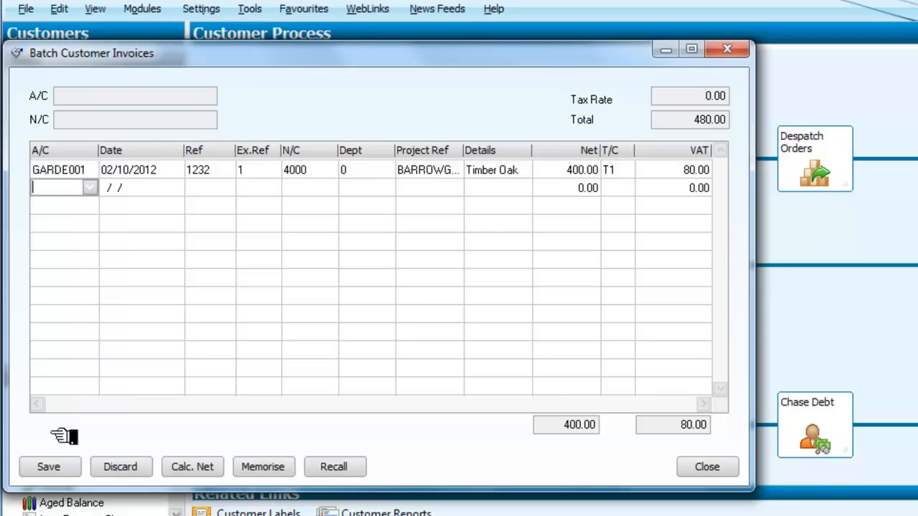
mouse_move(49, 468)
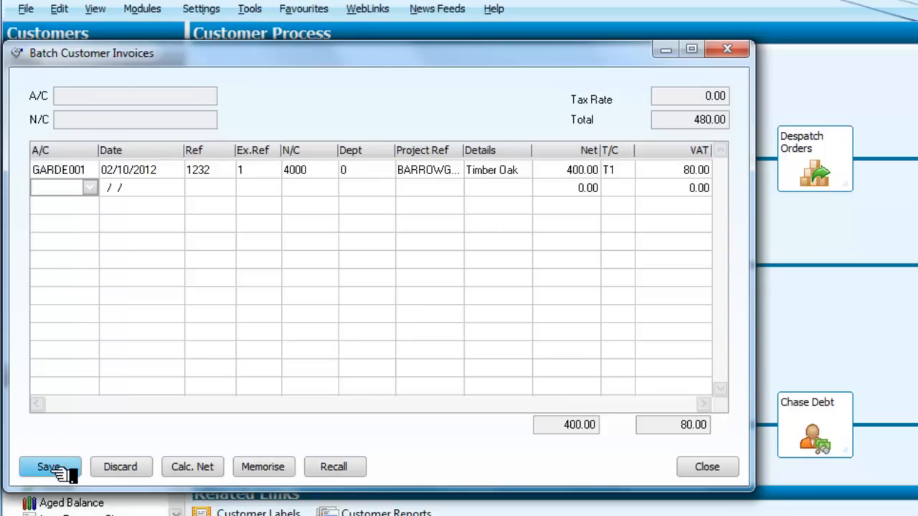
click(48, 468)
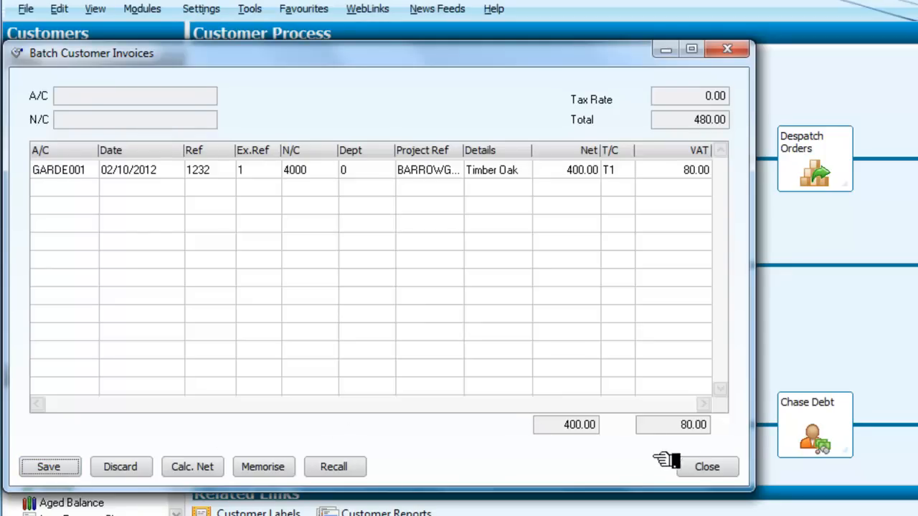
mouse_move(726, 49)
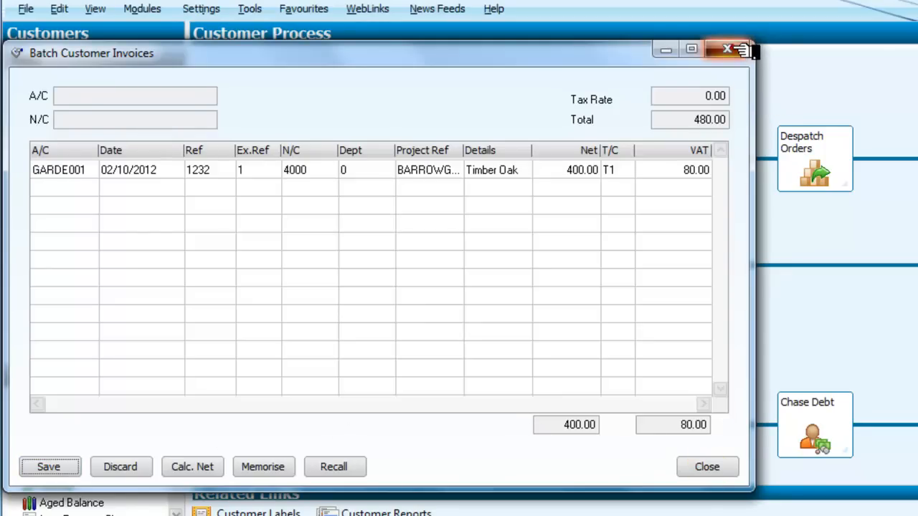
click(726, 49)
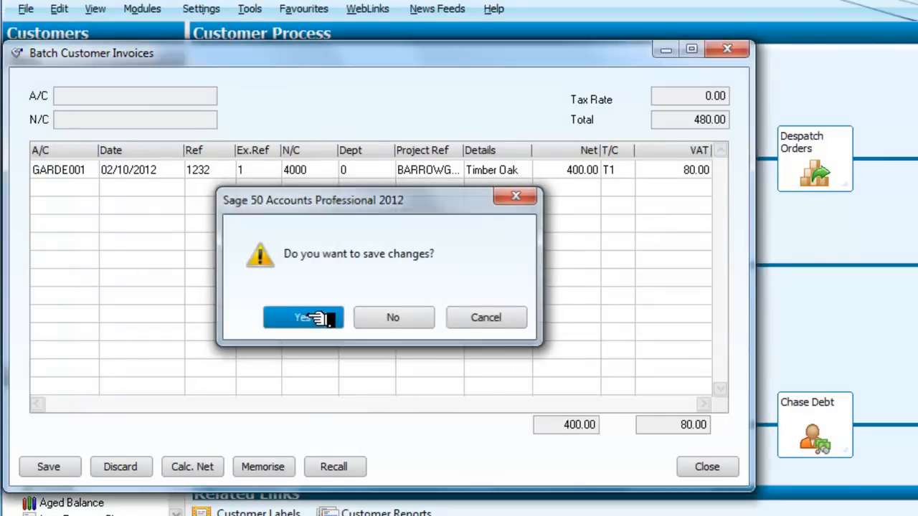
click(304, 317)
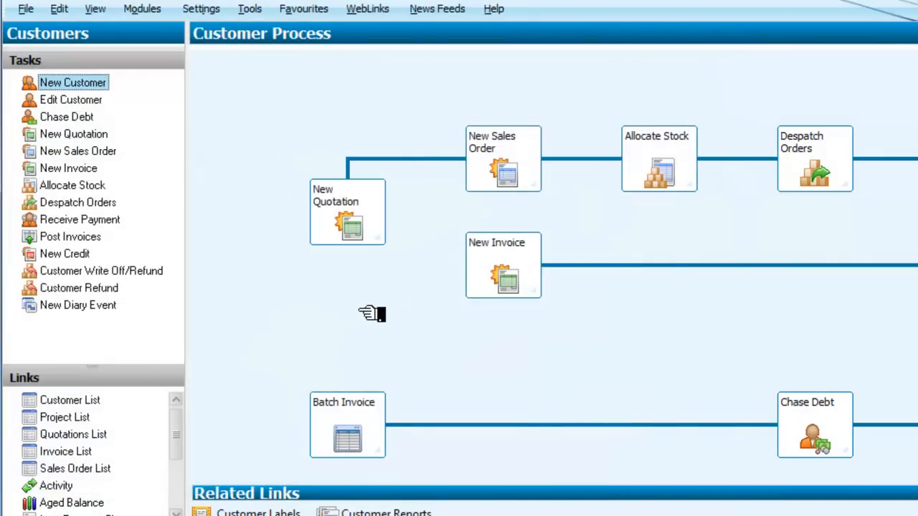
mouse_move(384, 312)
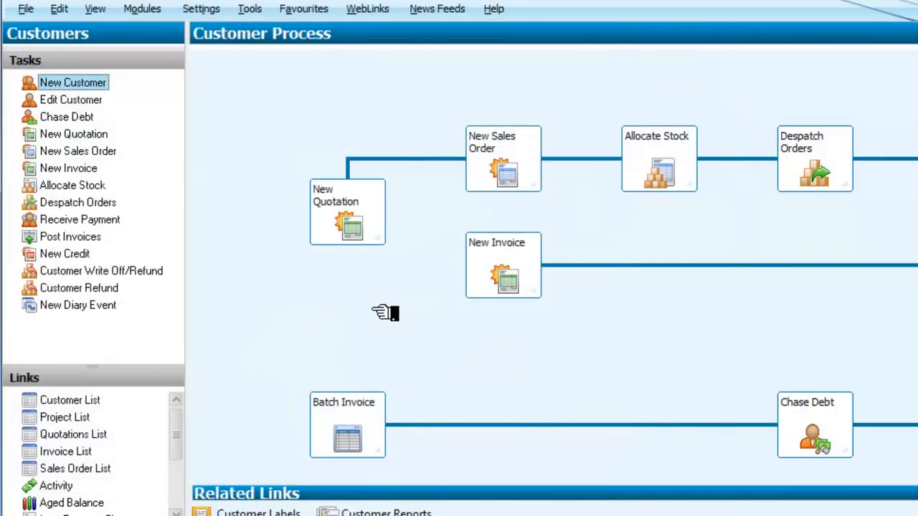
mouse_move(391, 310)
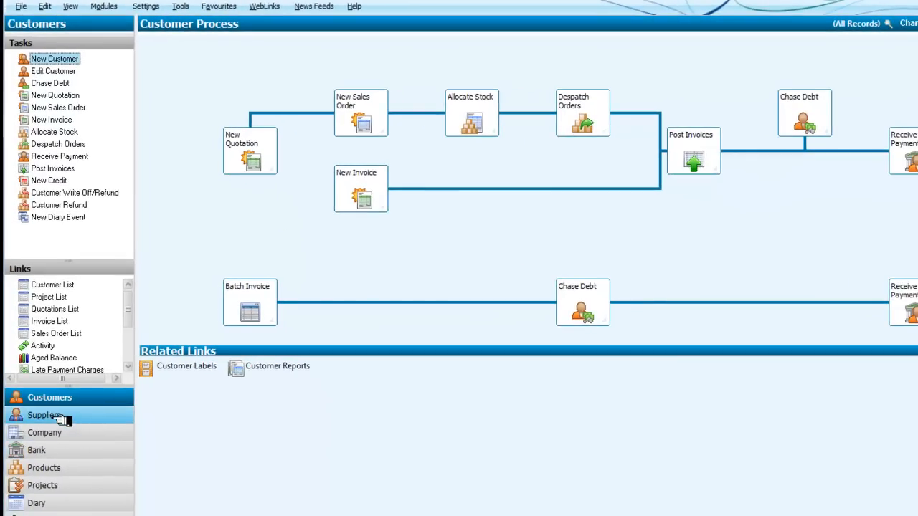
Start a supplier batch invoice for Forest Timber from the Suppliers process.
click(46, 414)
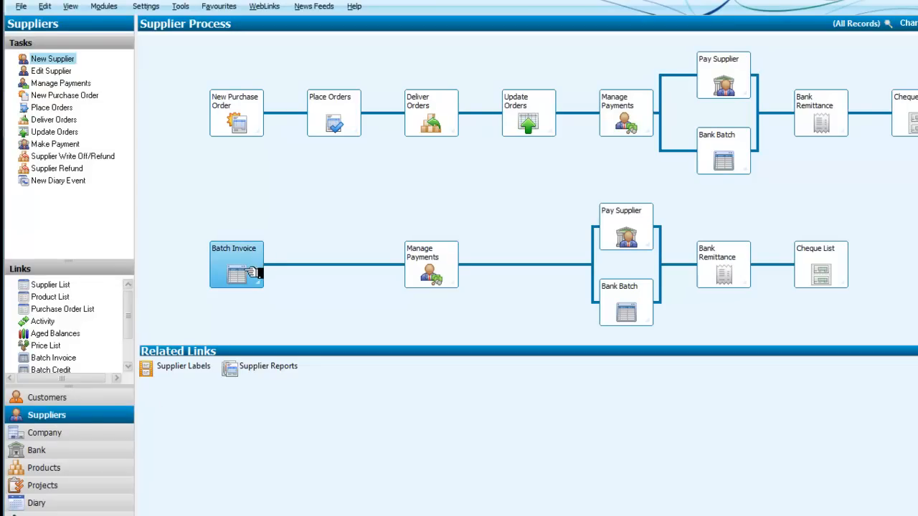
click(235, 272)
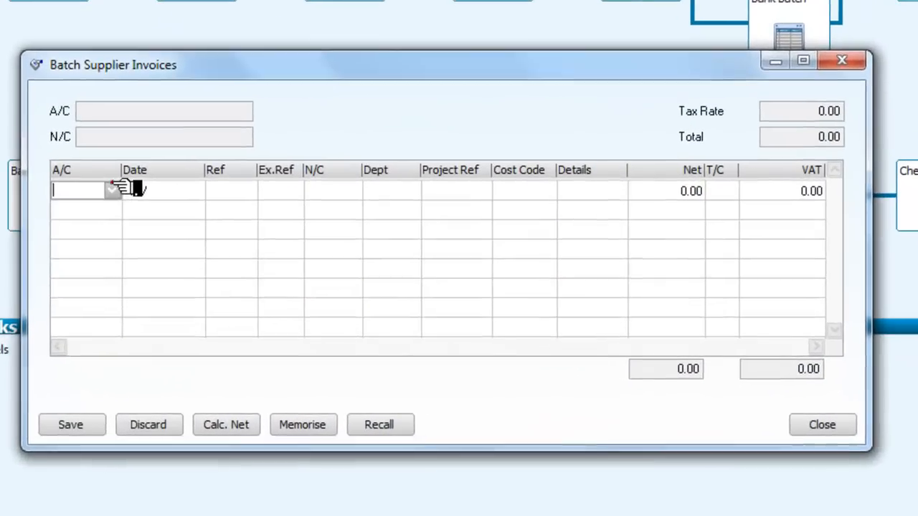
click(112, 189)
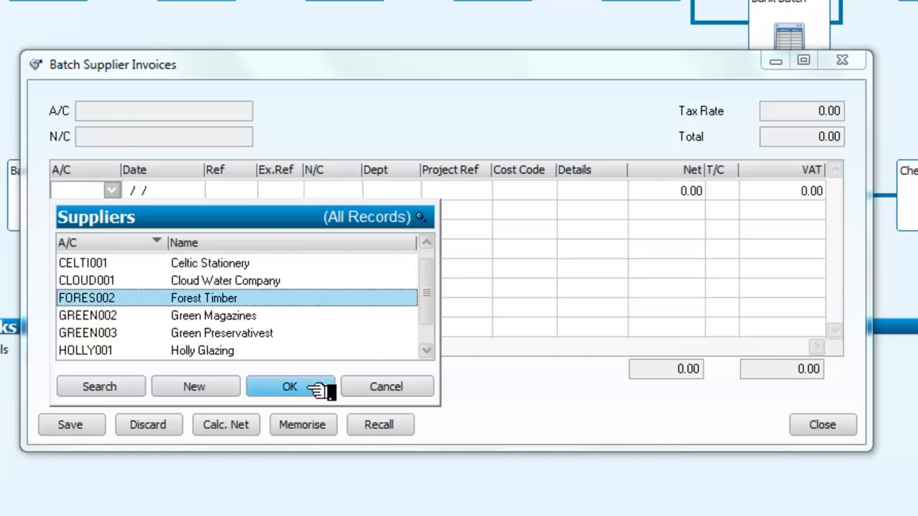
click(290, 387)
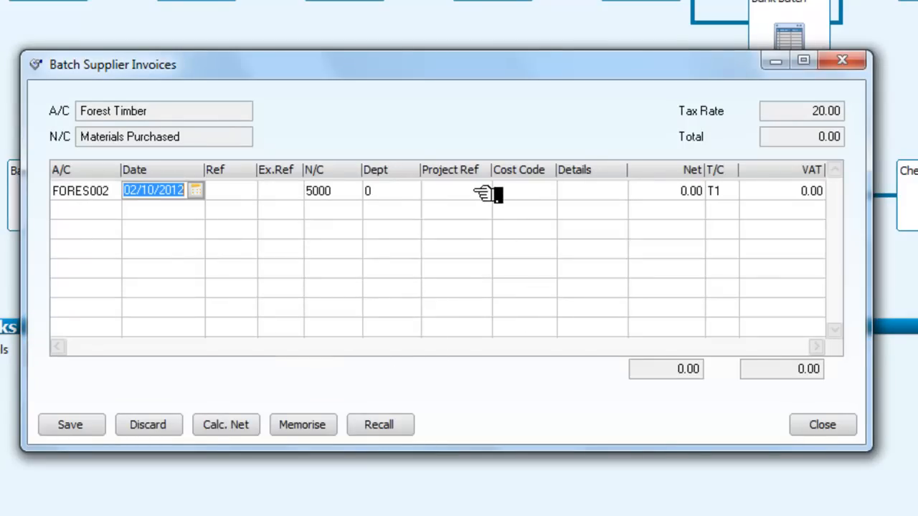
Preview the Project Ref list, discard the invoice without saving and return to Customers.
click(452, 189)
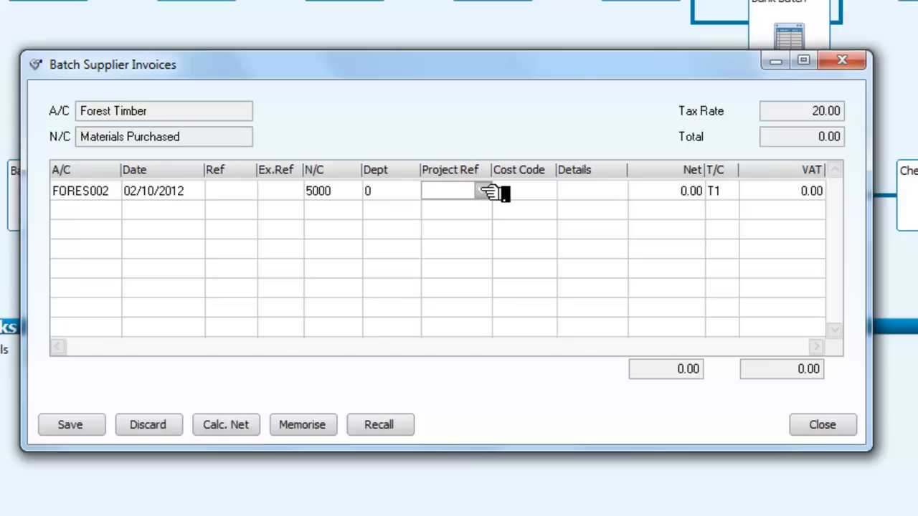
click(488, 191)
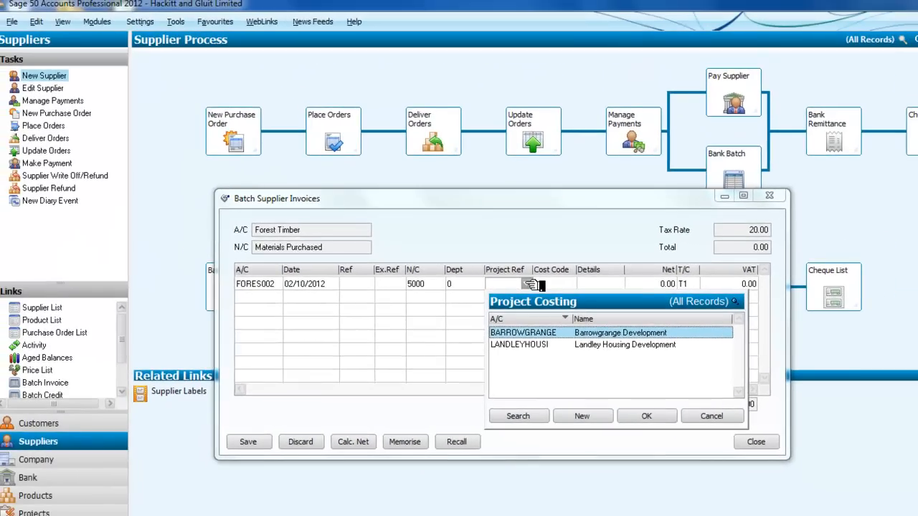
mouse_move(614, 407)
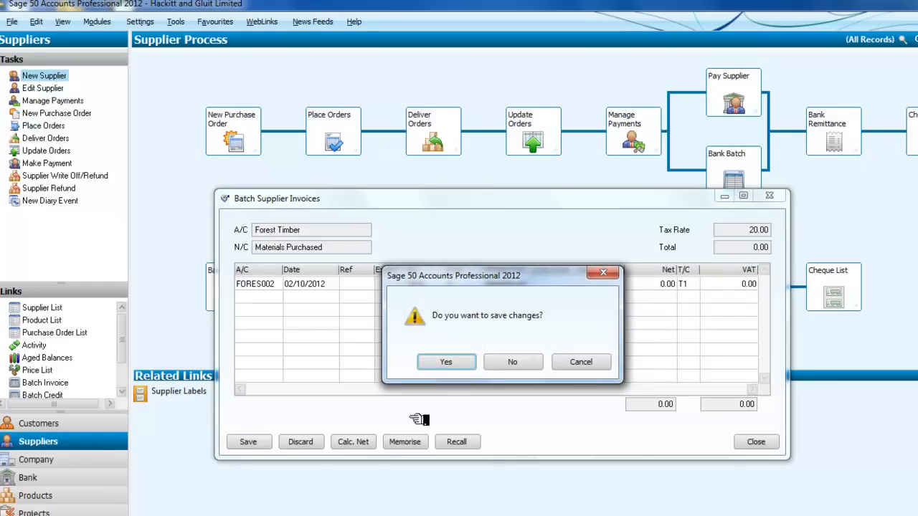
click(512, 362)
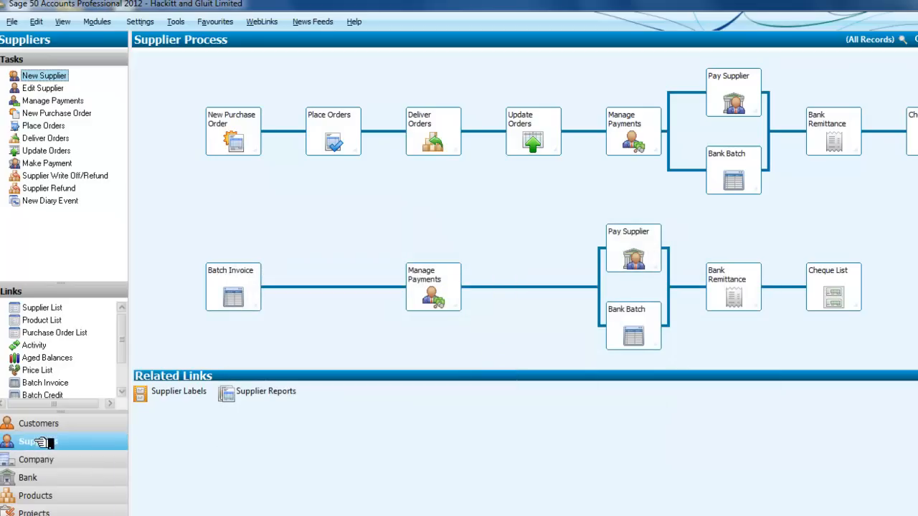
click(40, 423)
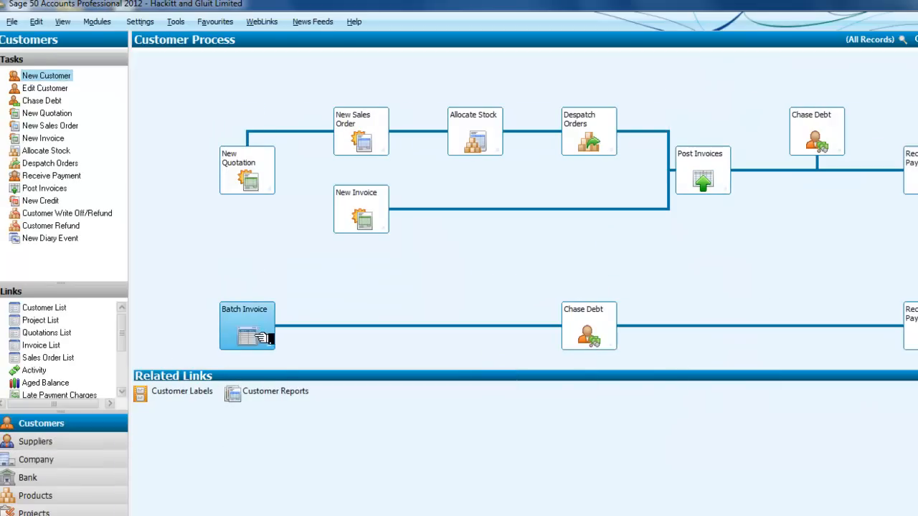
click(247, 327)
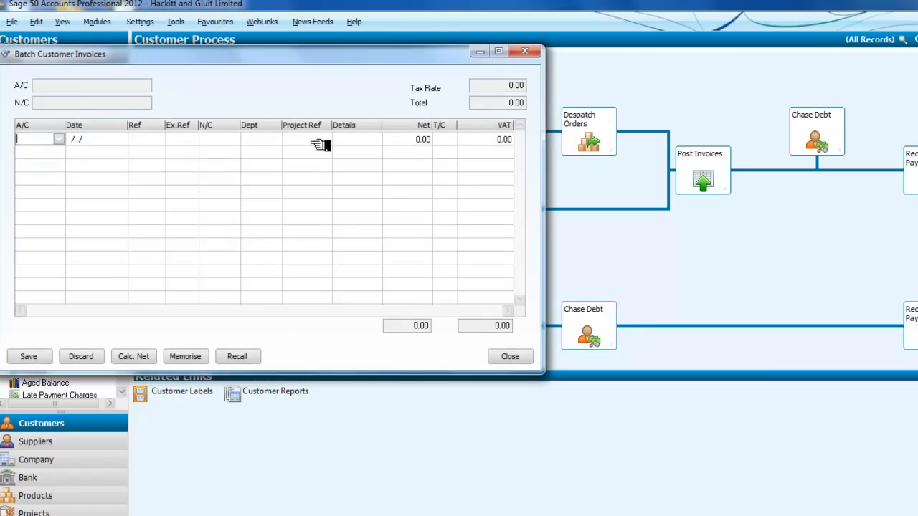
click(59, 138)
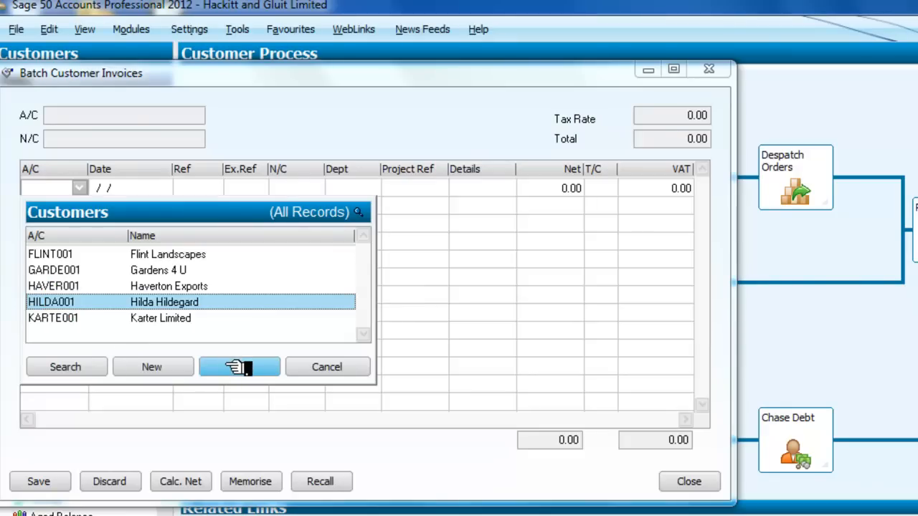
click(239, 367)
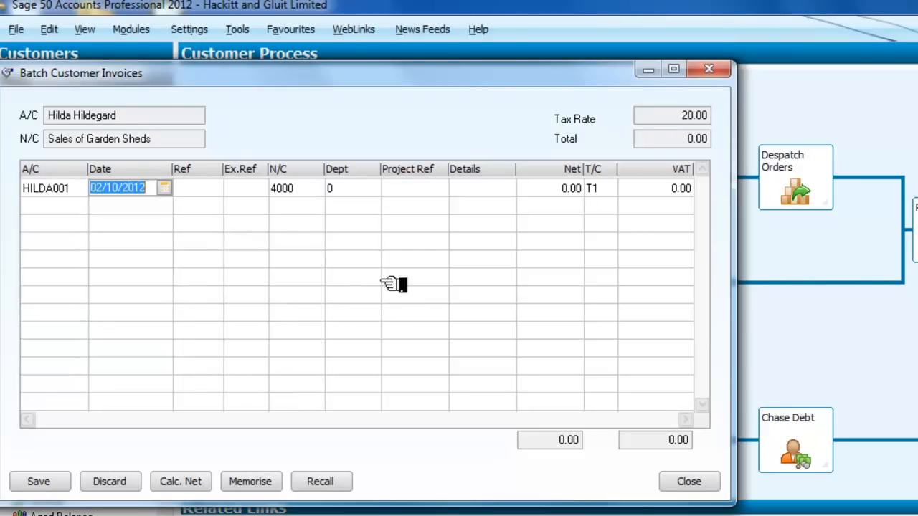
click(413, 188)
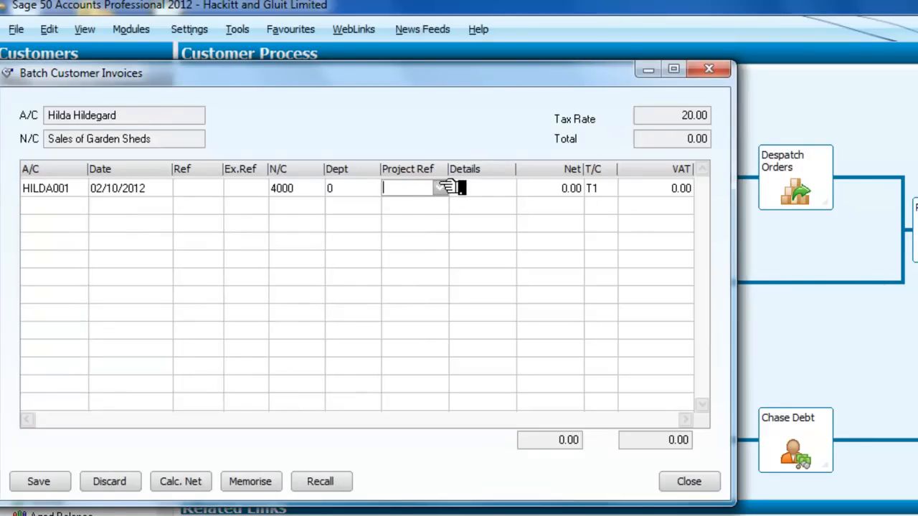
click(447, 188)
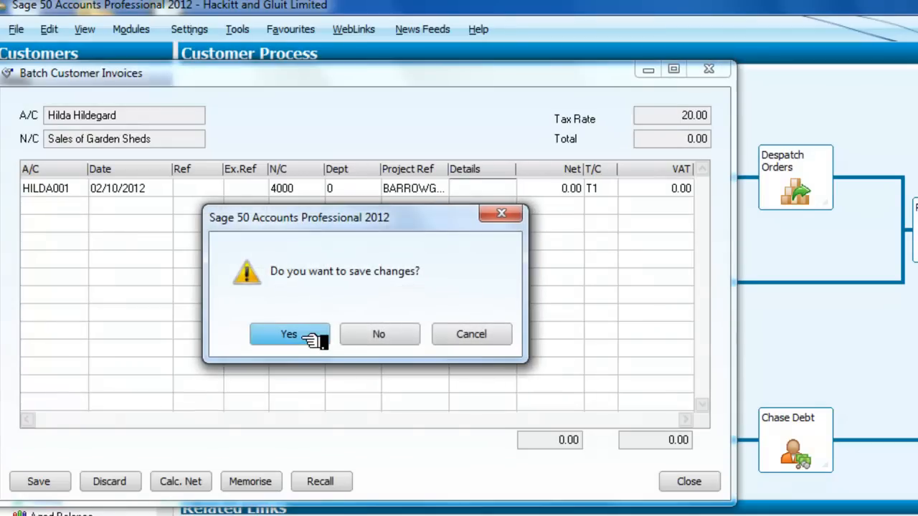
click(289, 334)
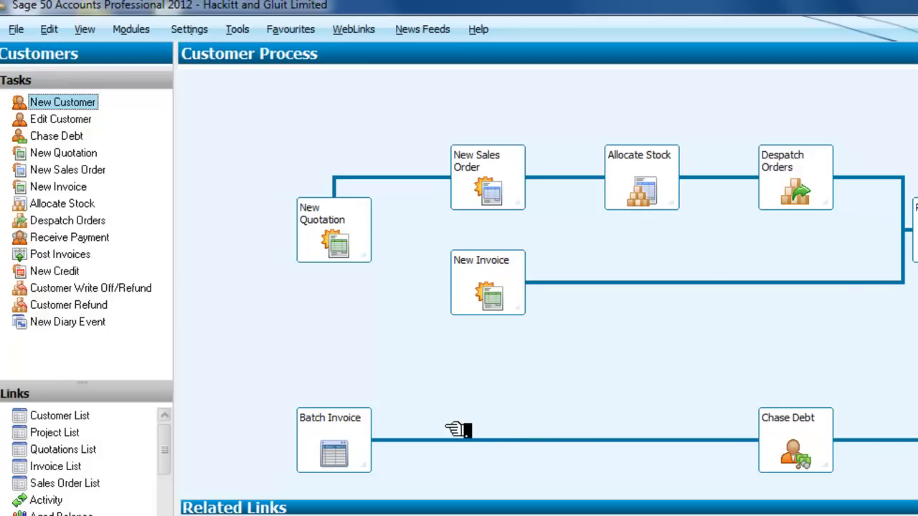
mouse_move(459, 436)
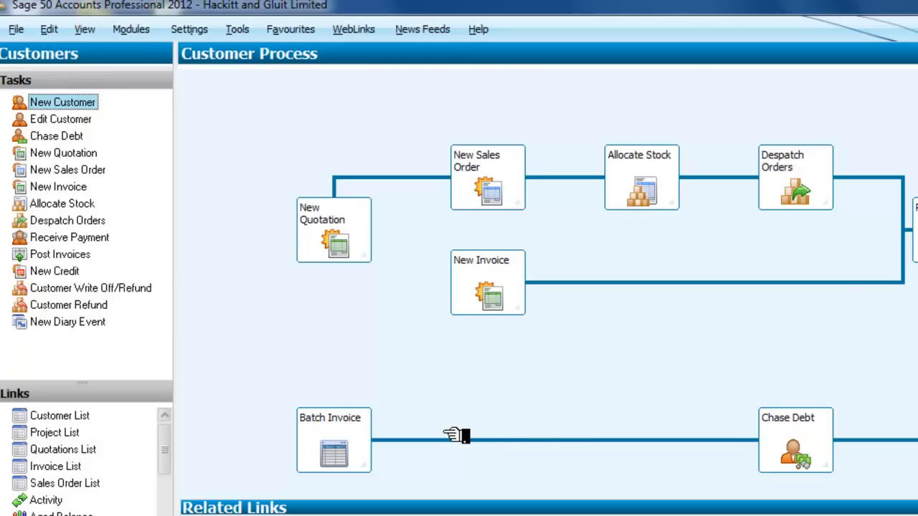